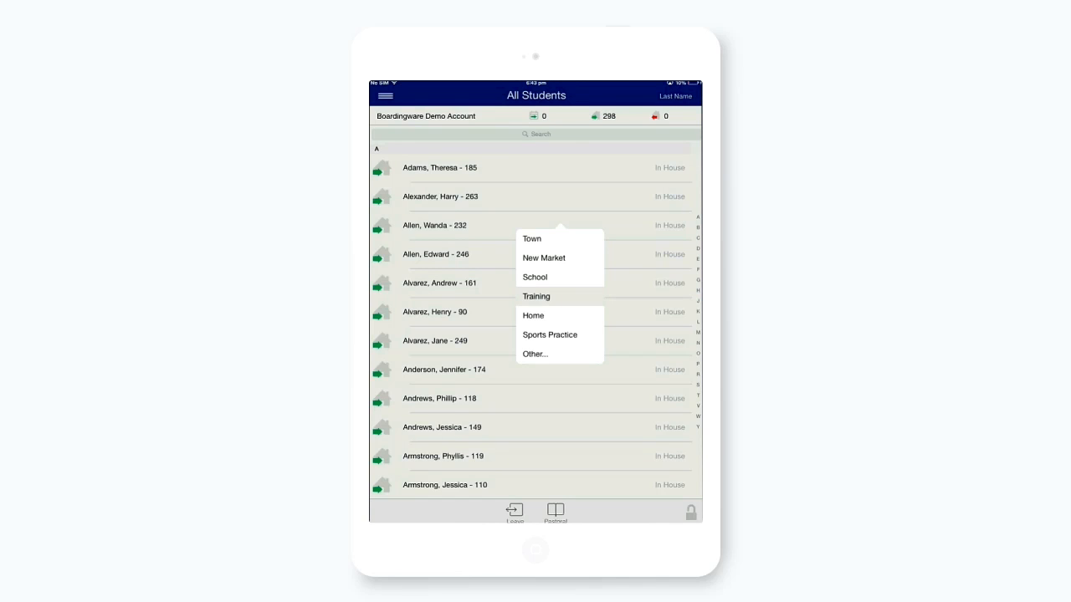
Sign the first student out to Training via the quick leave menu
click(536, 296)
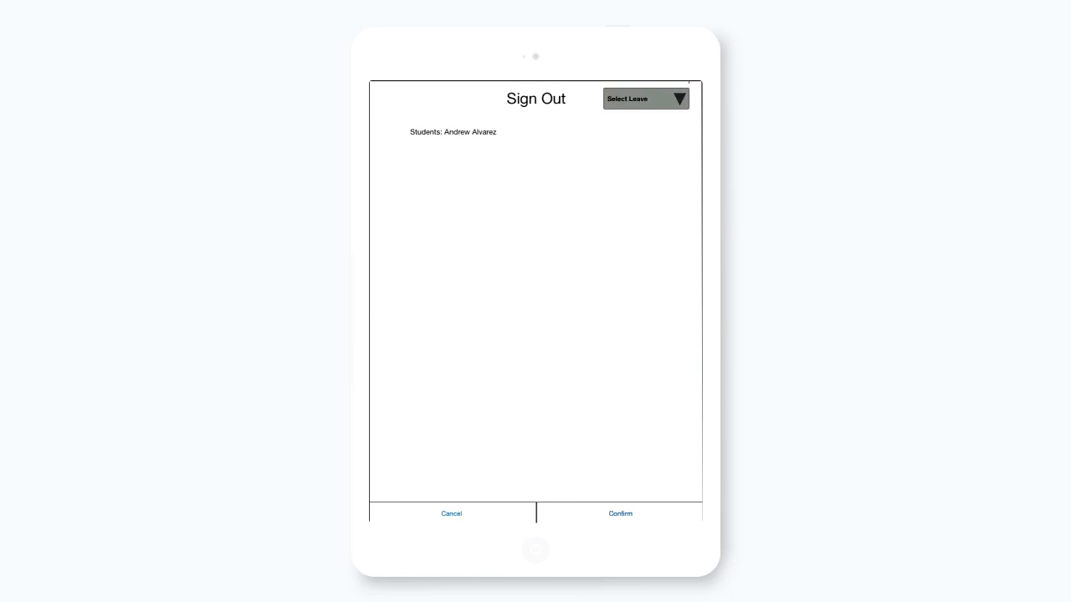
click(644, 99)
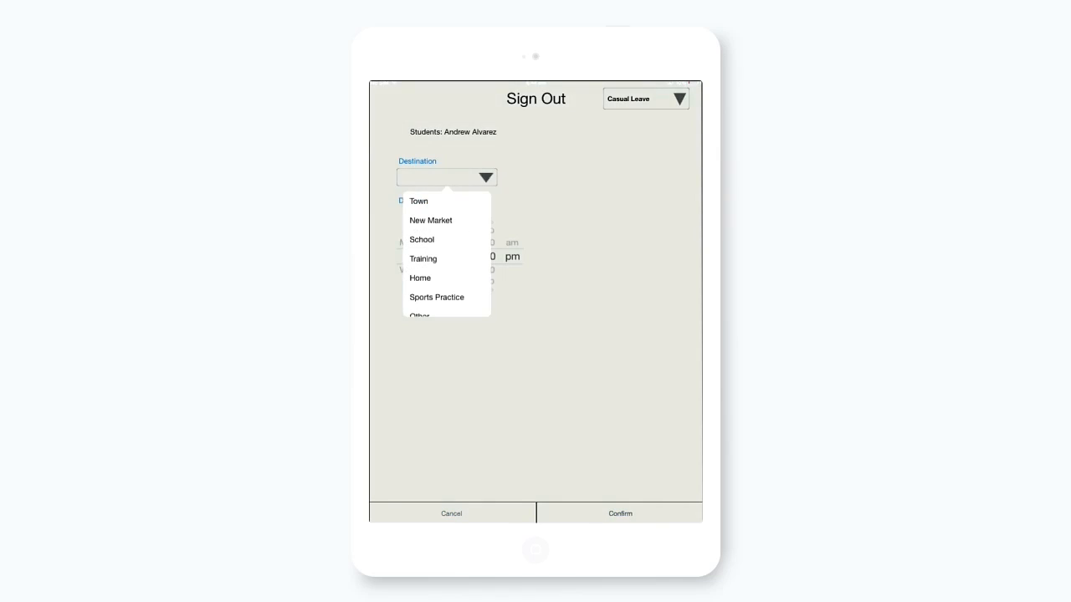
click(422, 239)
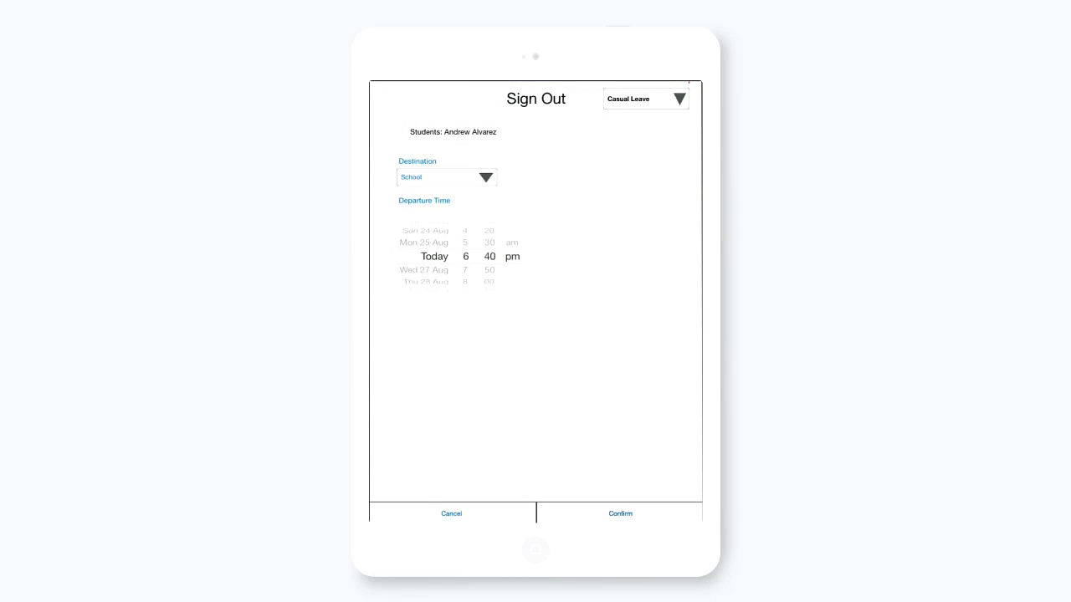
click(619, 513)
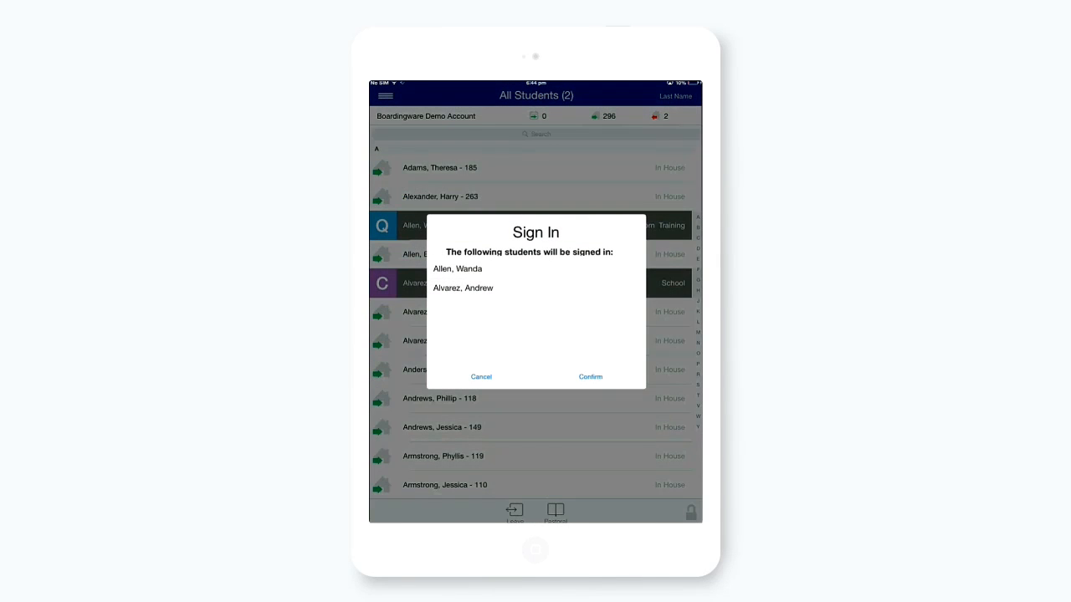
click(589, 376)
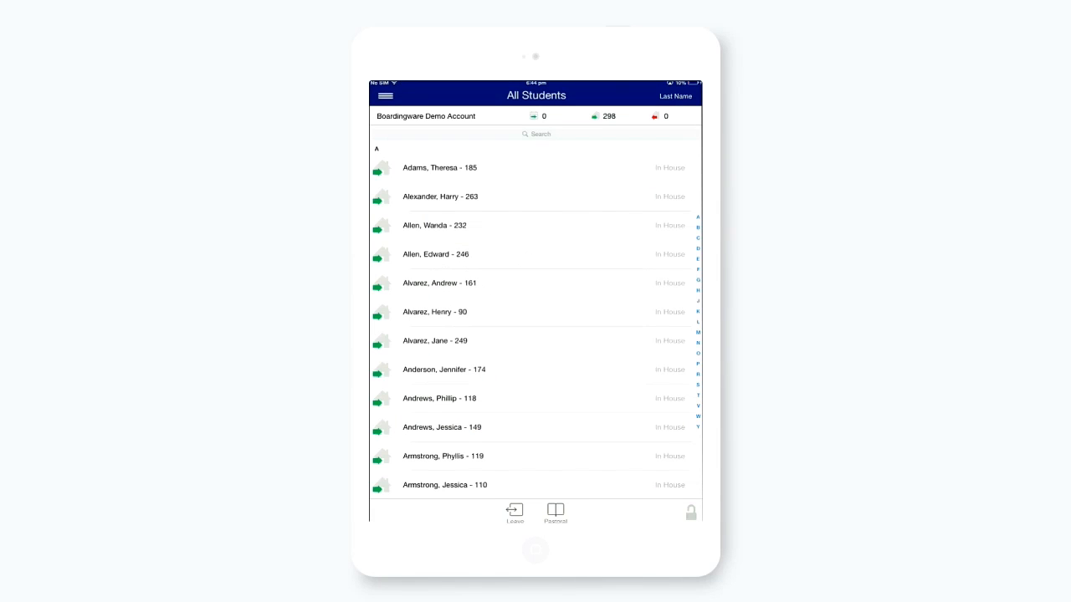